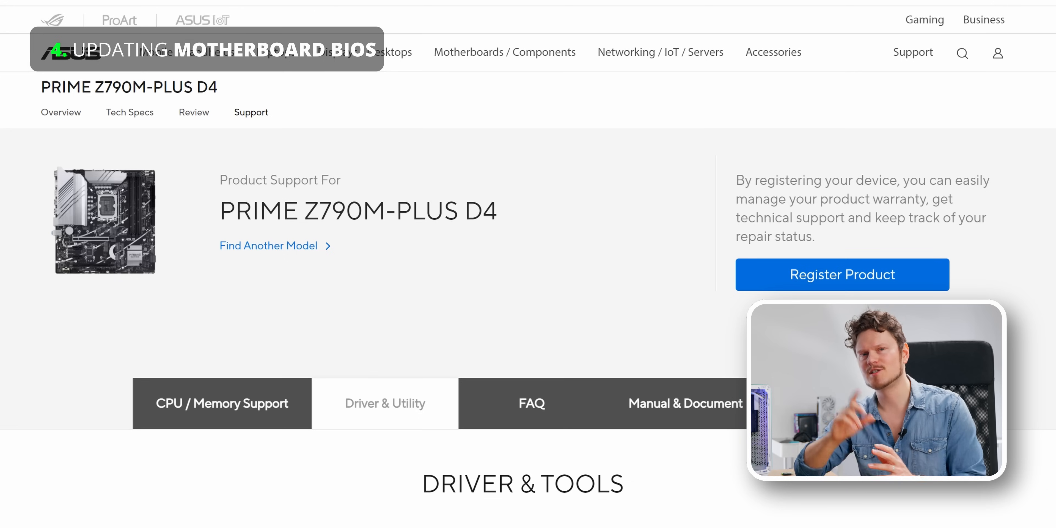
# Highlight the BIOS 1604 release title and expand the full list of older BIOS versions.
pyautogui.scroll(-3)
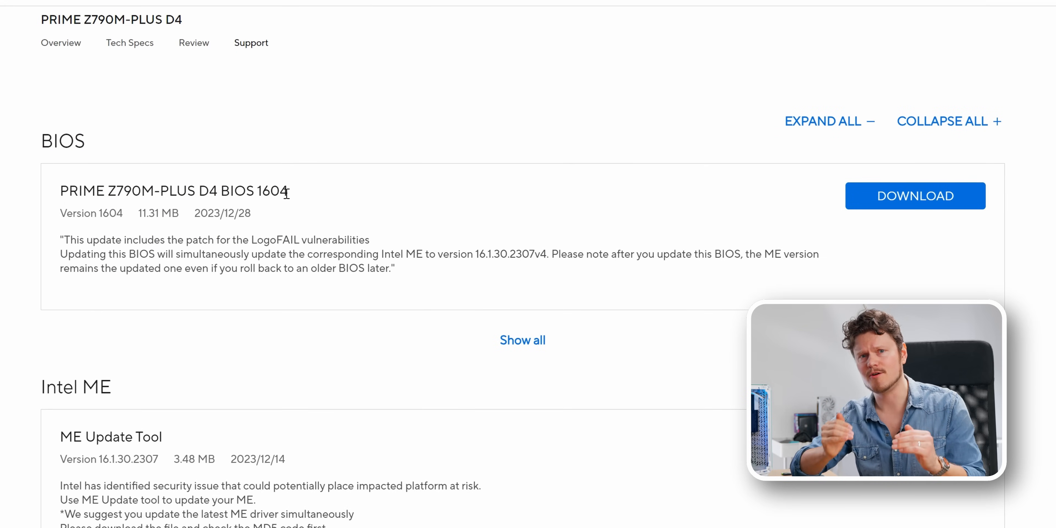
pyautogui.tripleClick(174, 191)
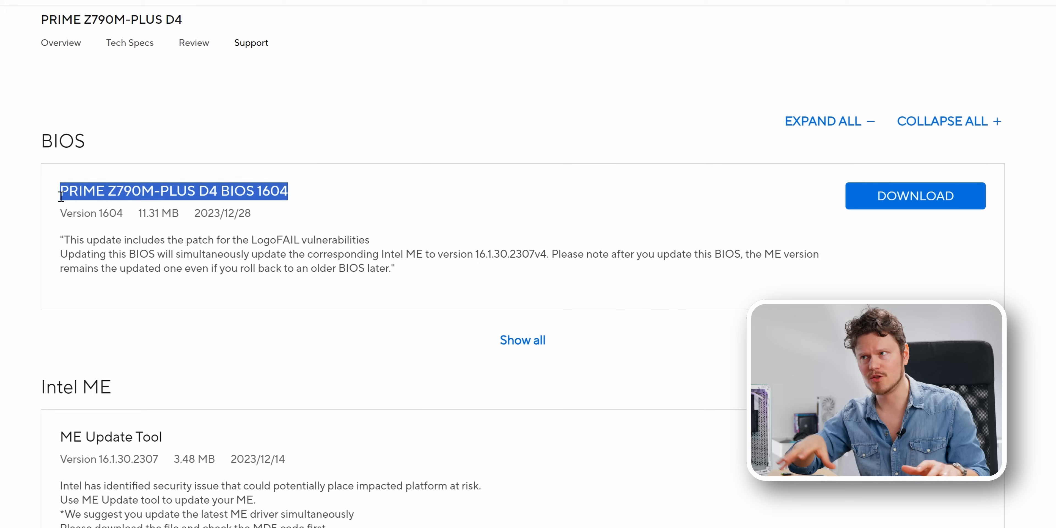
pyautogui.click(522, 339)
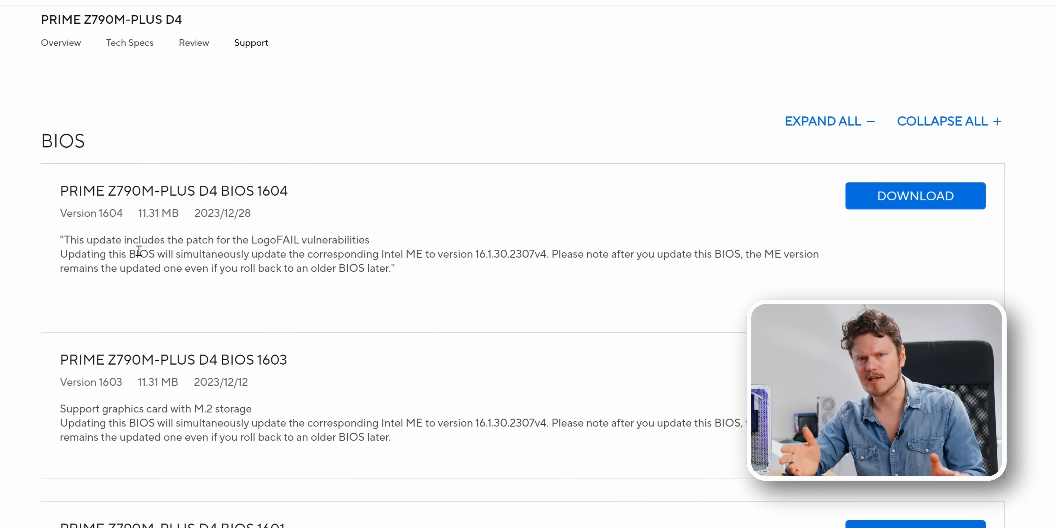
pyautogui.moveTo(60, 240); pyautogui.dragTo(394, 268)
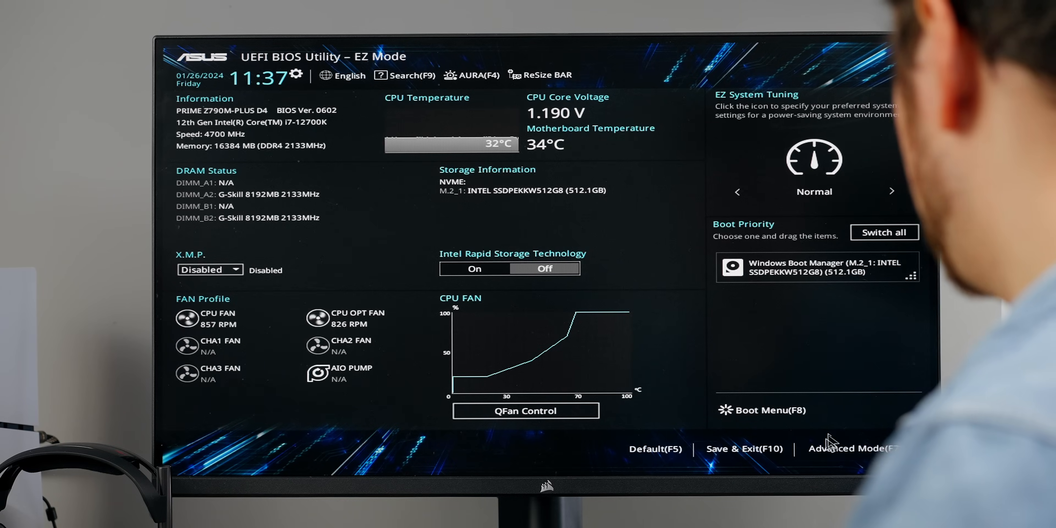
# Enter Advanced Mode, go through Monitor to the Tool page, and launch ASUS EZ Flash 3 Utility.
pyautogui.click(850, 447)
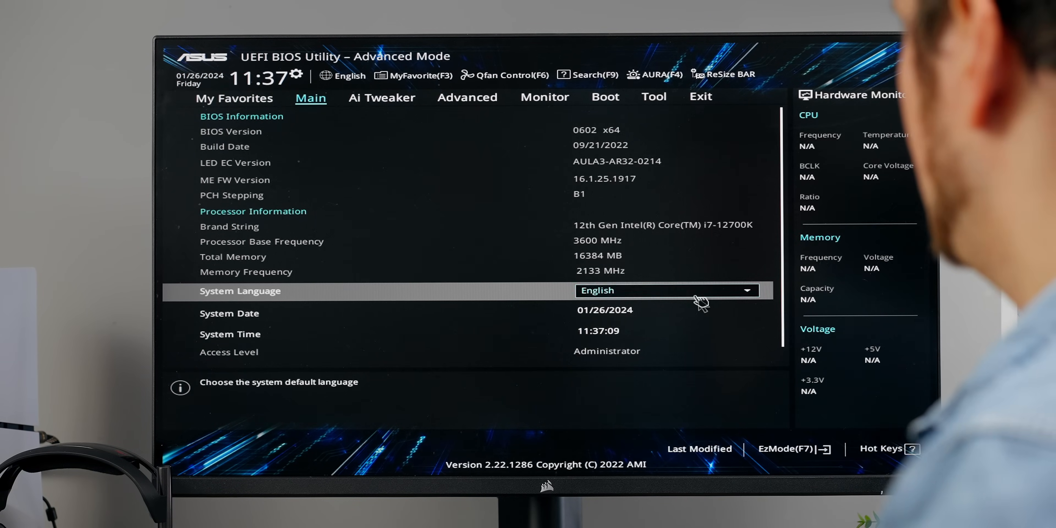
pyautogui.click(543, 97)
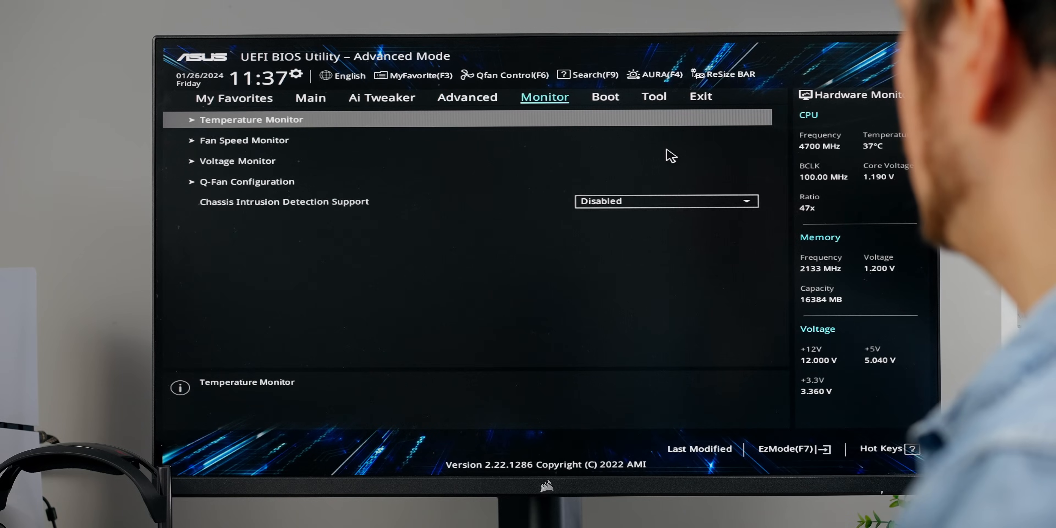
pyautogui.click(653, 96)
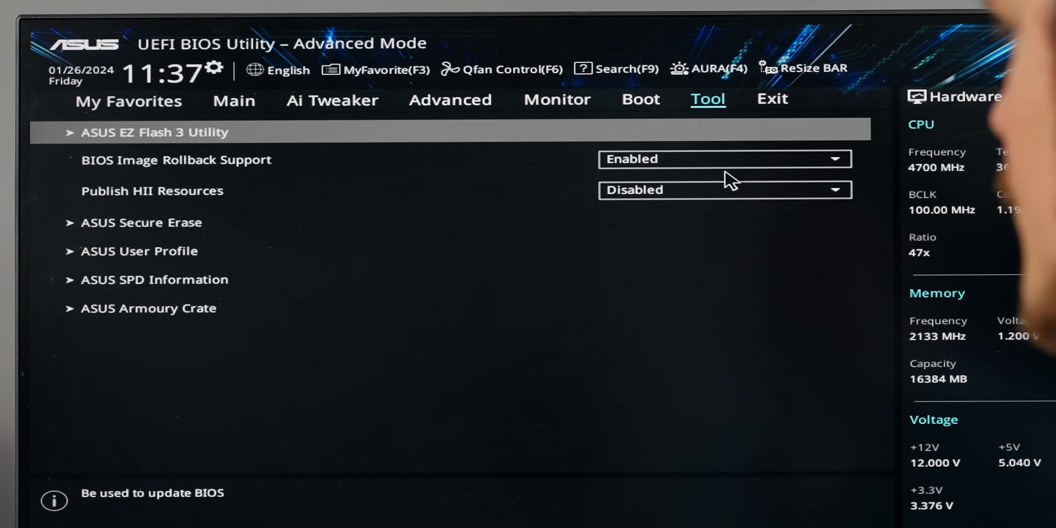
pyautogui.click(154, 132)
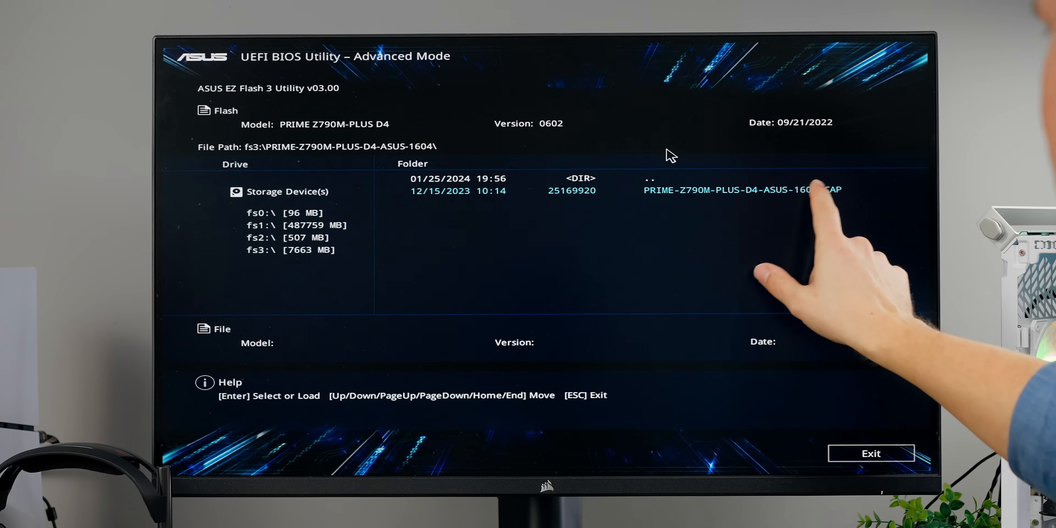
# Choose the PRIME-Z790M-PLUS-D4-ASUS-1604 .CAP file on drive fs3 as the update file.
pyautogui.click(741, 189)
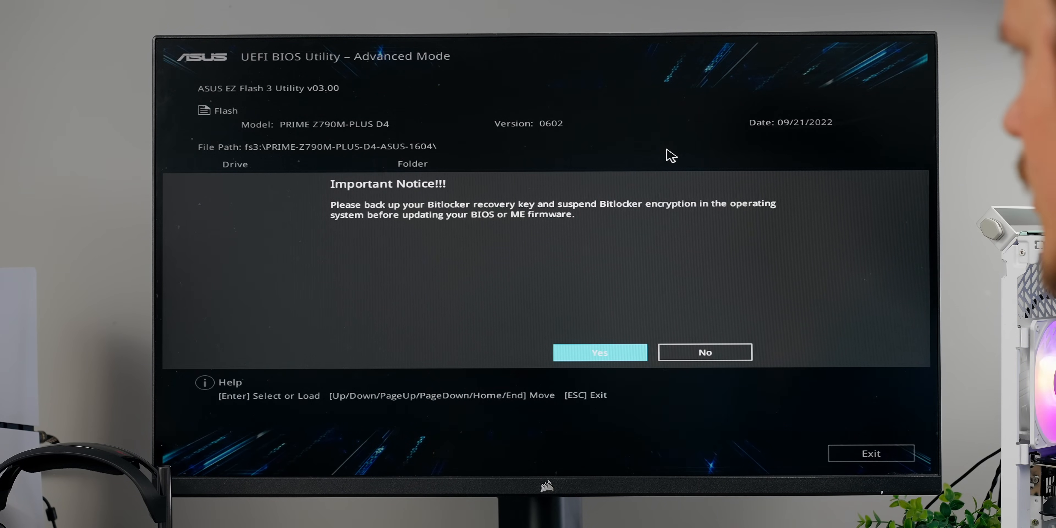
# Answer Yes to the BitLocker notice and to reading the file, starting the 1604 flash.
pyautogui.click(599, 351)
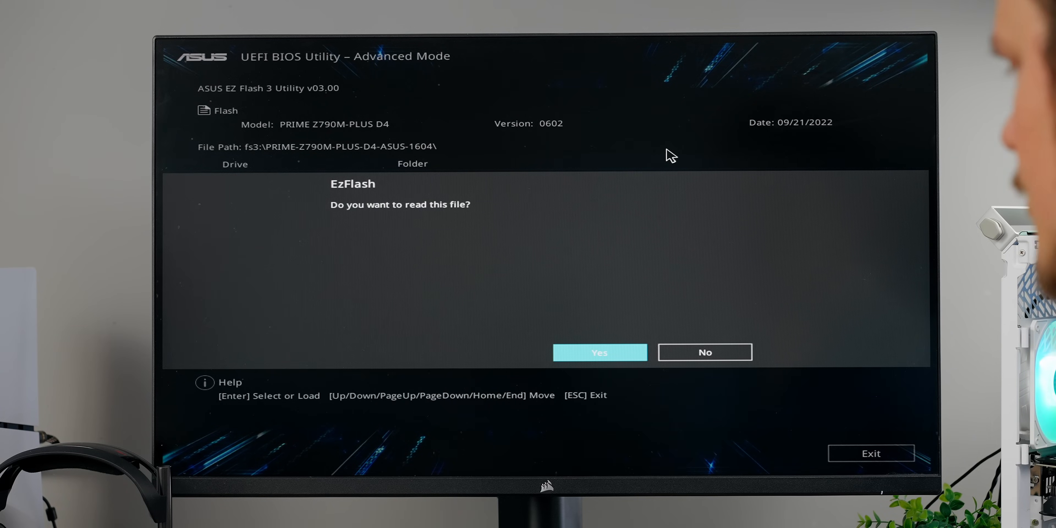
pyautogui.click(598, 351)
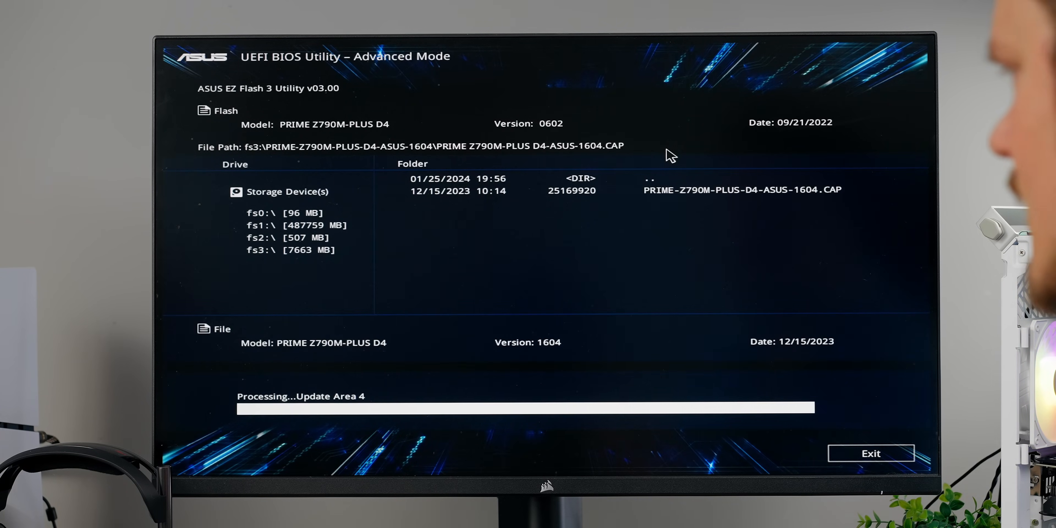